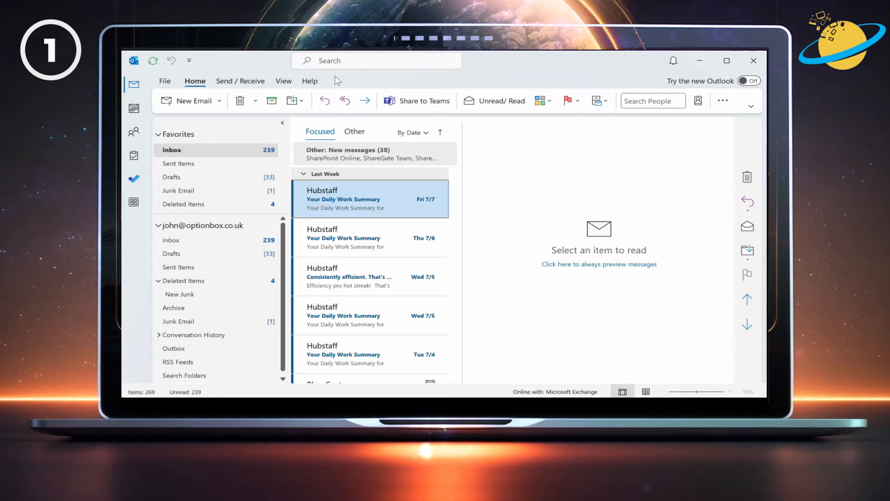
- Open Outlook's File backstage Info page for the mailbox account
{"action": "left_click", "coordinate": [165, 81]}
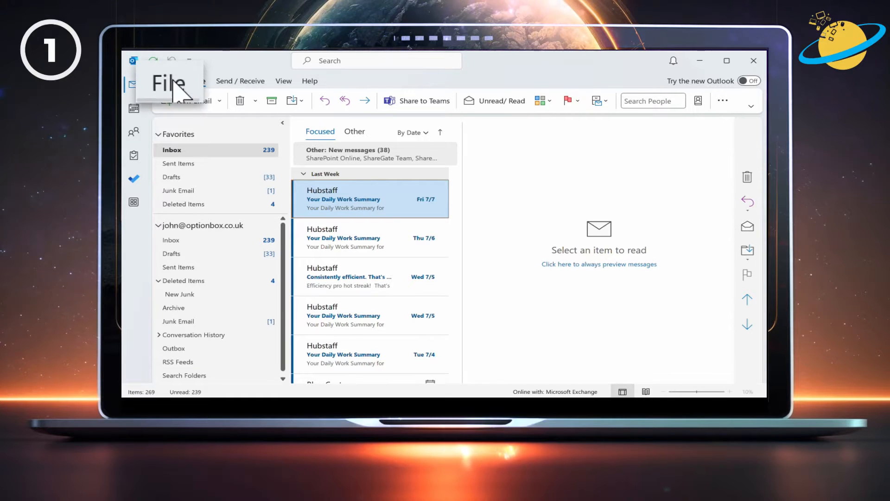
{"action": "left_click", "coordinate": [167, 82]}
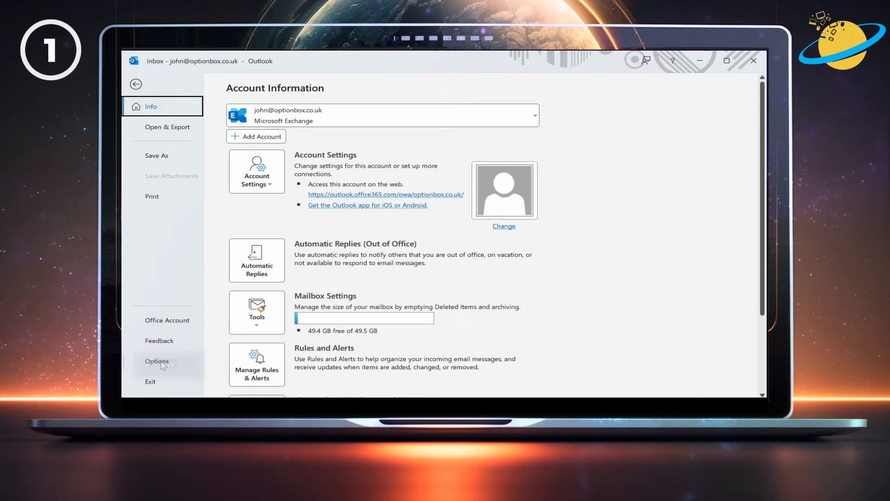
- Show the Add-ins page of Outlook Options
{"action": "left_click", "coordinate": [157, 361]}
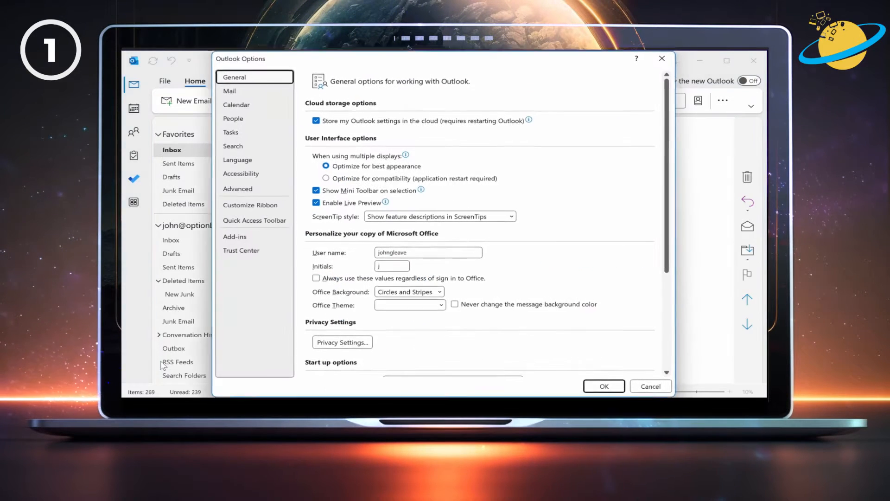
{"action": "mouse_move", "coordinate": [236, 250]}
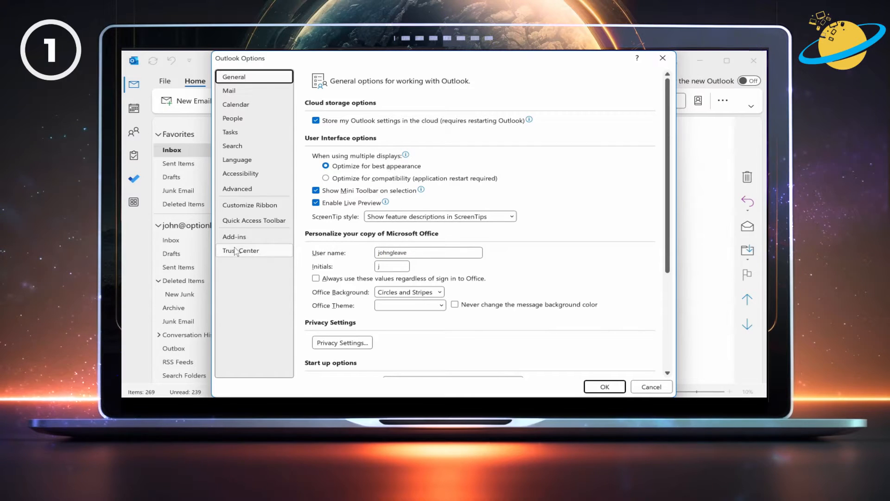
{"action": "left_click", "coordinate": [234, 236]}
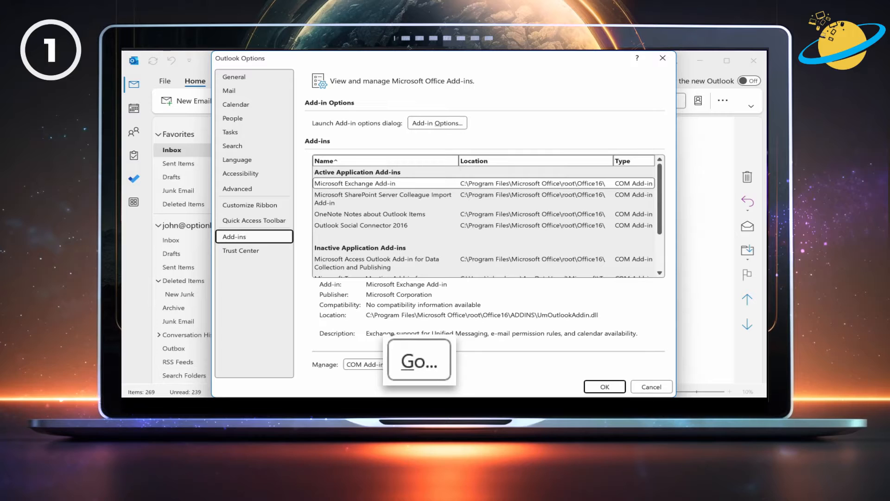
- Tick Microsoft Teams Meeting Add-in for Microsoft Office in COM Add-ins and confirm
{"action": "left_click", "coordinate": [420, 360]}
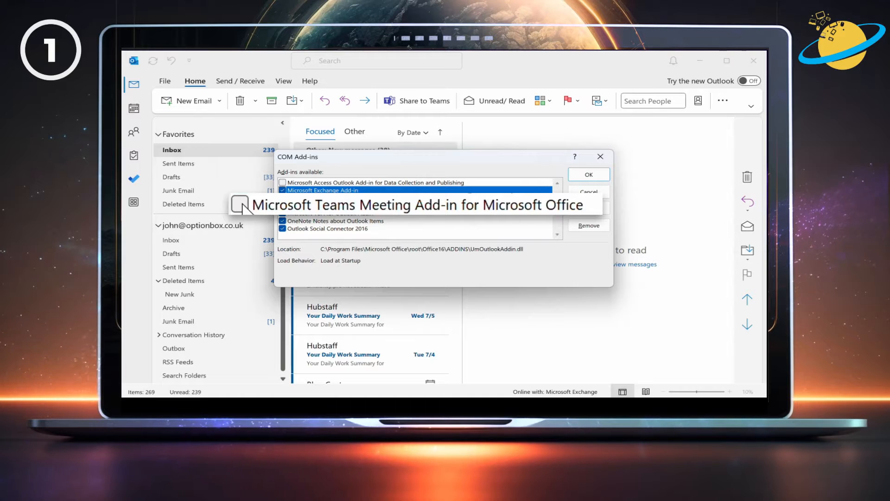
{"action": "left_click", "coordinate": [239, 205]}
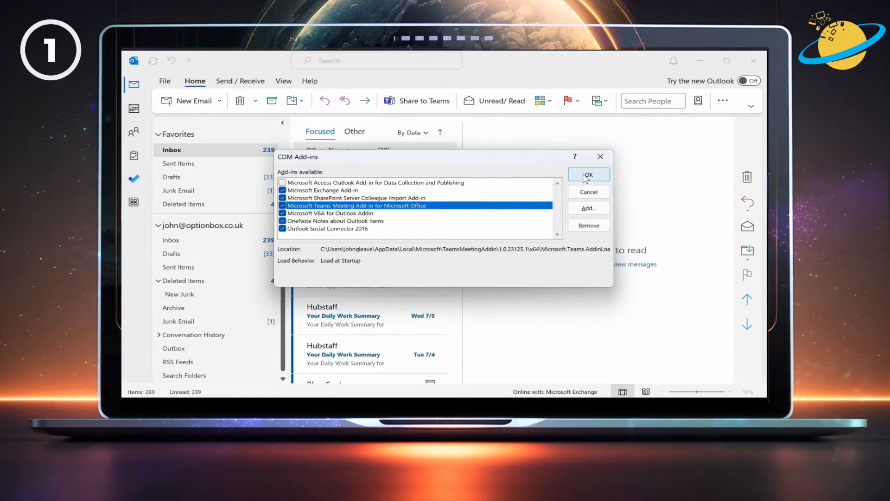
{"action": "left_click", "coordinate": [589, 175]}
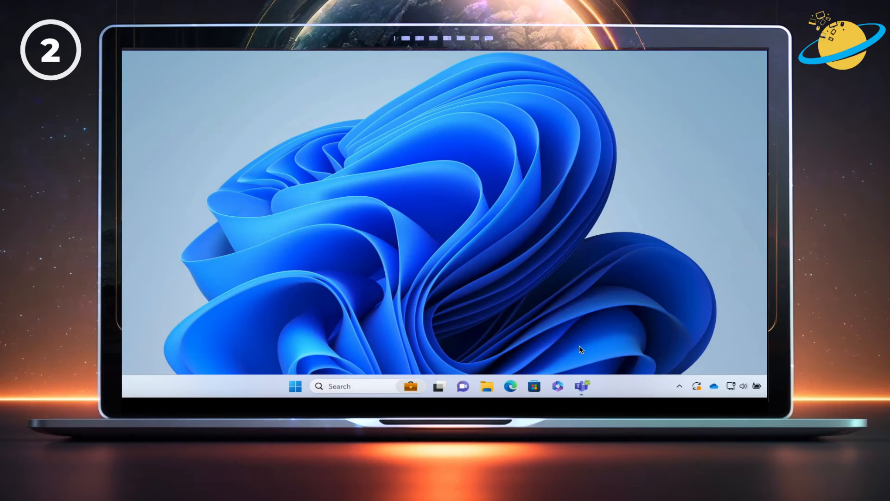
{"action": "mouse_move", "coordinate": [580, 386]}
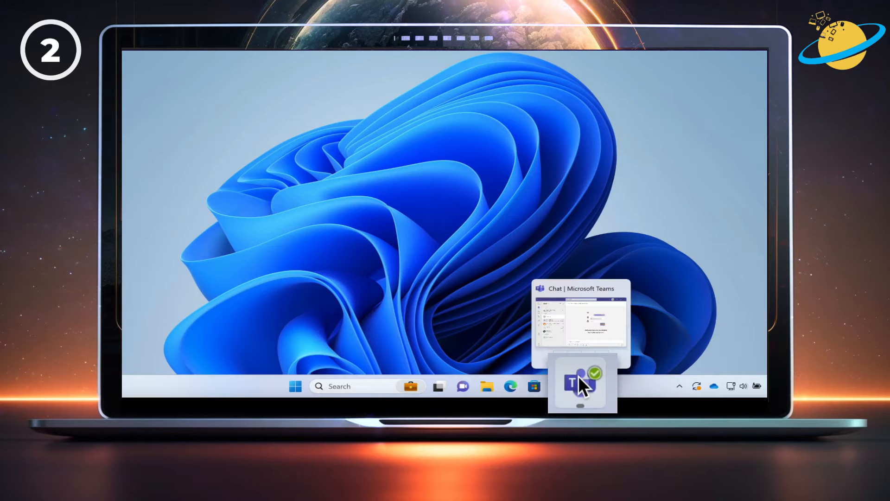
- Quit Microsoft Teams from its taskbar icon
{"action": "right_click", "coordinate": [580, 386]}
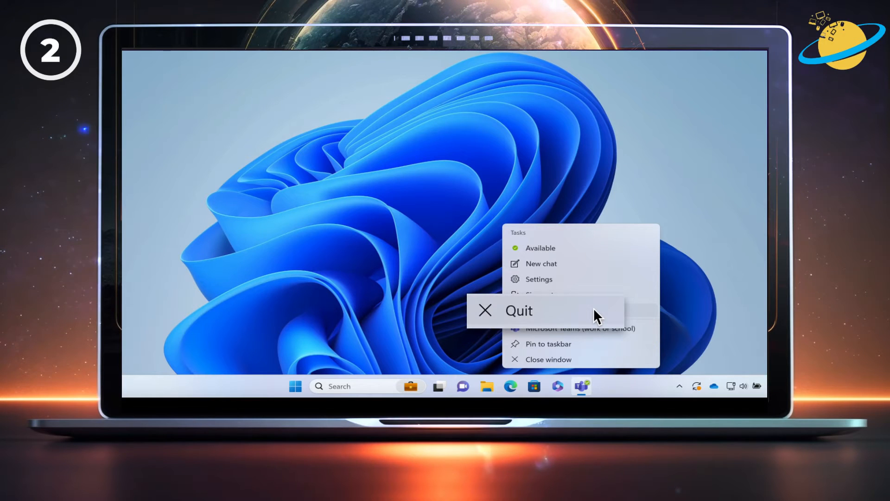
{"action": "mouse_move", "coordinate": [573, 312]}
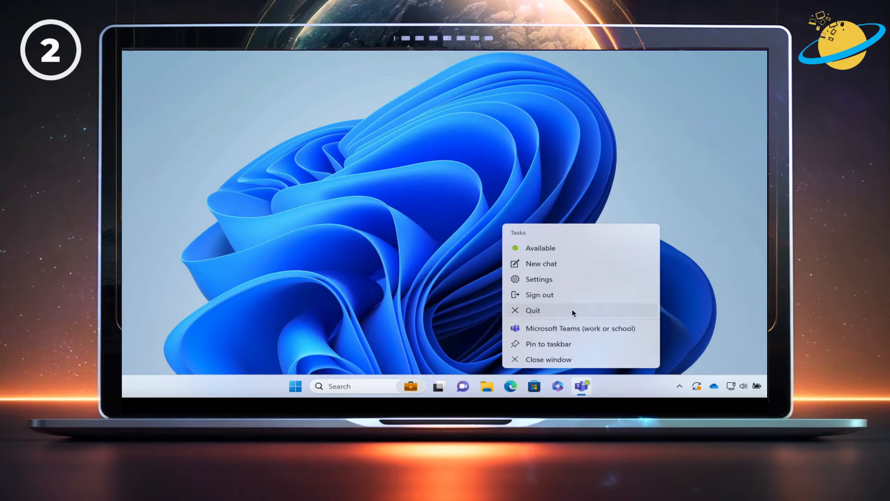
{"action": "left_click", "coordinate": [532, 310]}
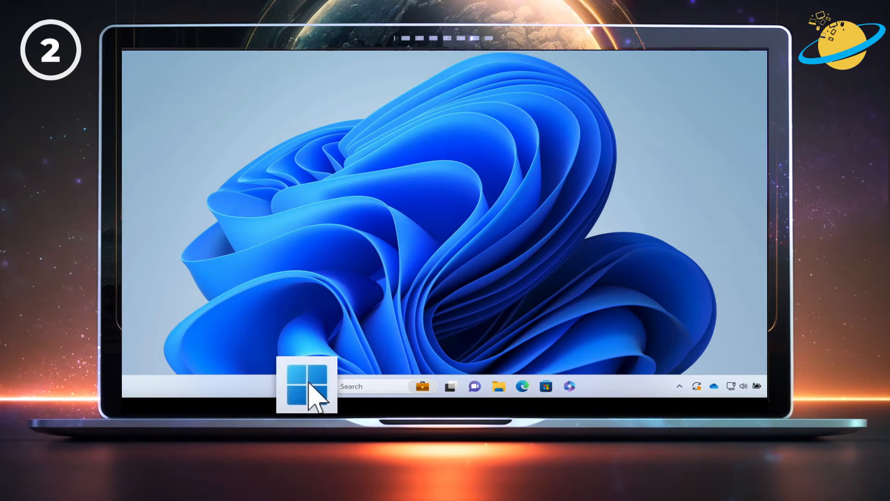
- Filter Settings' Installed apps list by 'teams'
{"action": "left_click", "coordinate": [307, 386]}
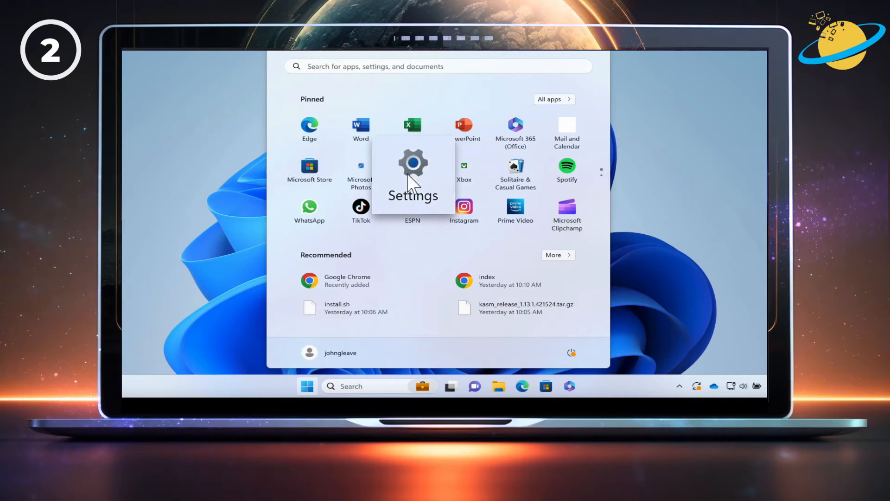
{"action": "left_click", "coordinate": [413, 164]}
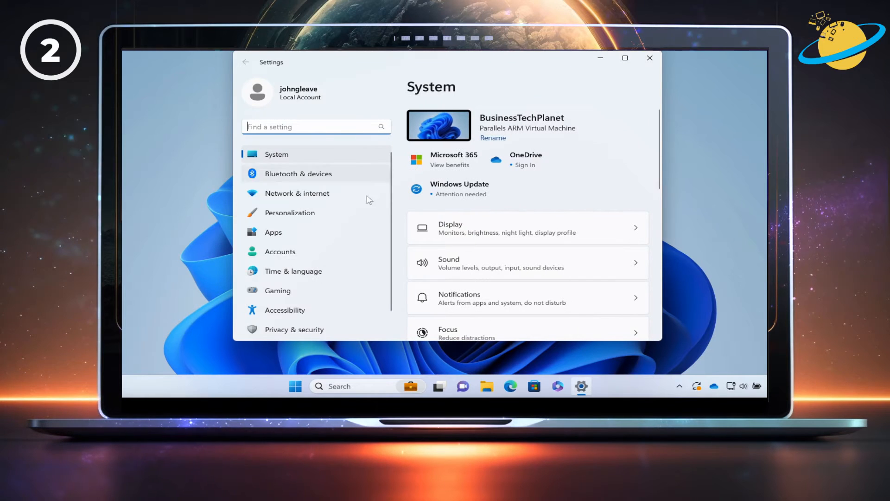
{"action": "left_click", "coordinate": [274, 232]}
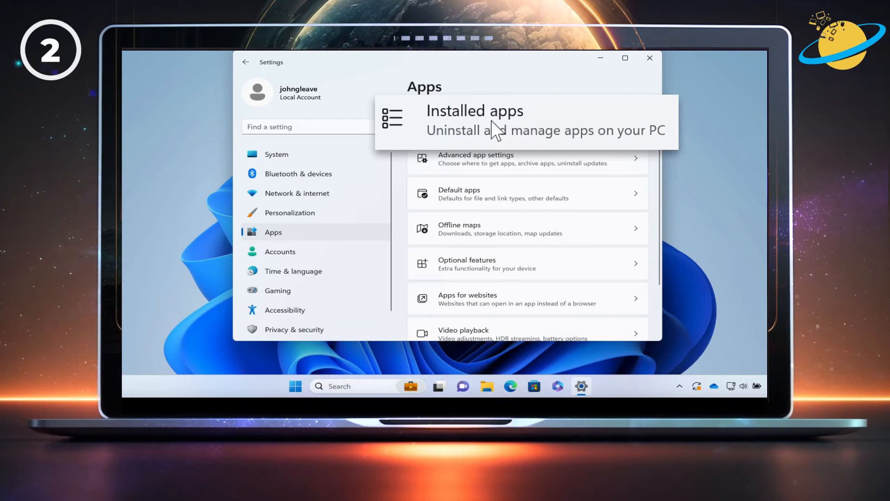
{"action": "left_click", "coordinate": [475, 118]}
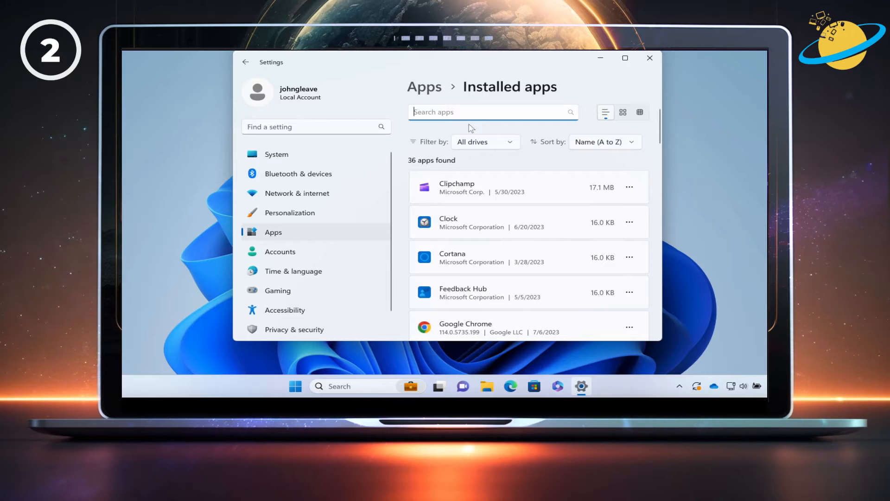
{"action": "type", "text": "teams"}
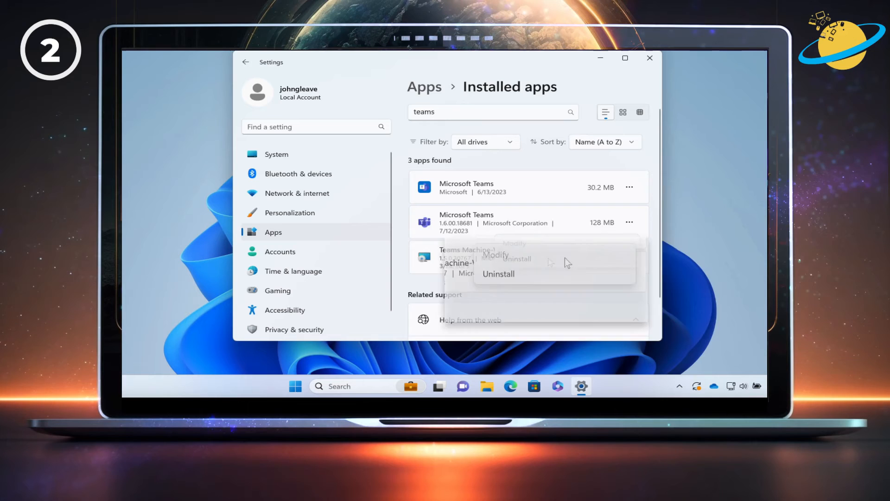
{"action": "left_click", "coordinate": [498, 273]}
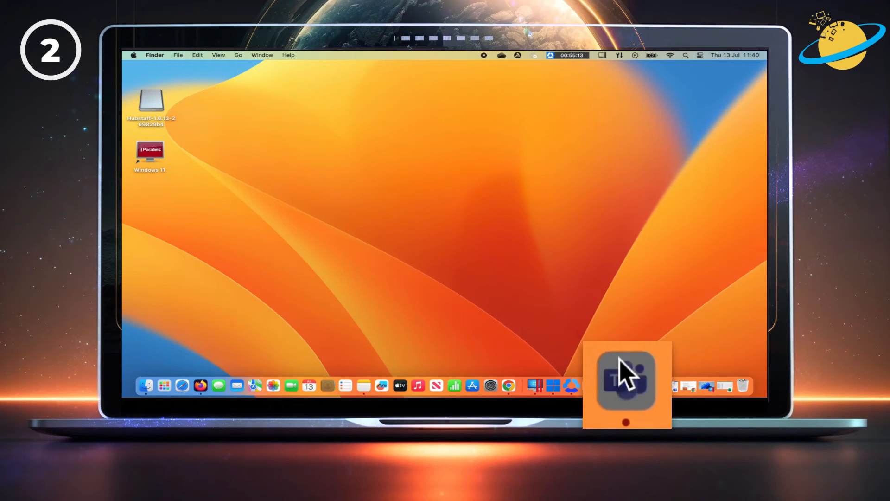
- Quit Microsoft Teams from its Dock icon
{"action": "right_click", "coordinate": [626, 386]}
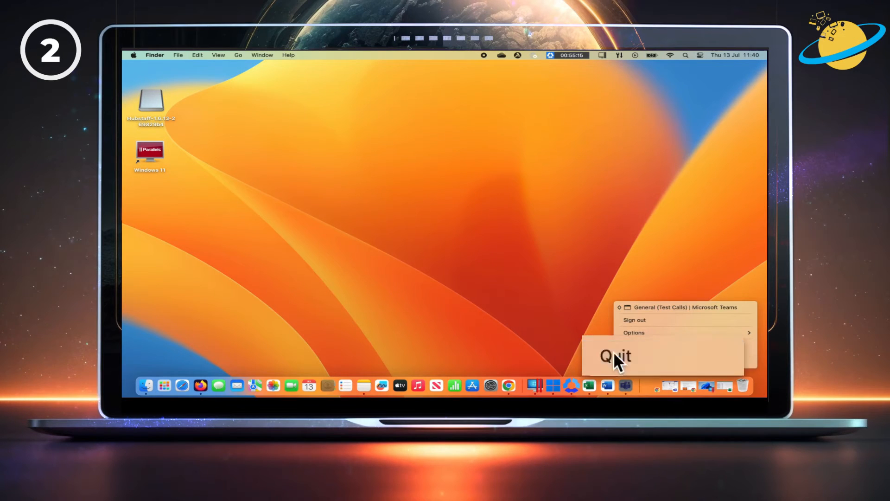
{"action": "left_click", "coordinate": [617, 356]}
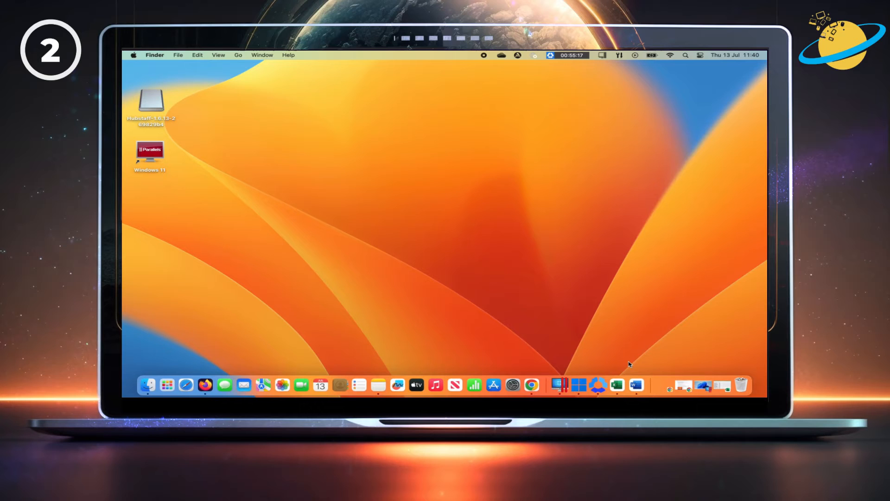
{"action": "mouse_move", "coordinate": [151, 372]}
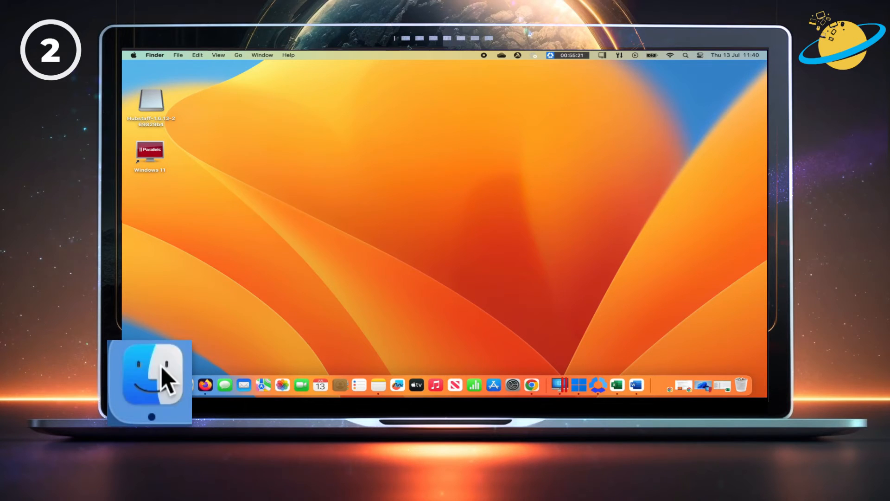
- Move Microsoft Teams from Applications to the Bin, approving with the administrator password
{"action": "left_click", "coordinate": [150, 385]}
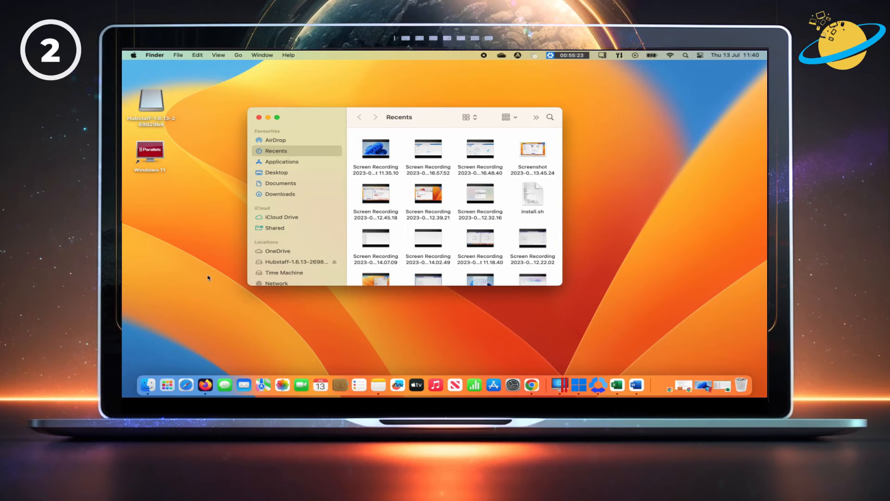
{"action": "left_click", "coordinate": [281, 162]}
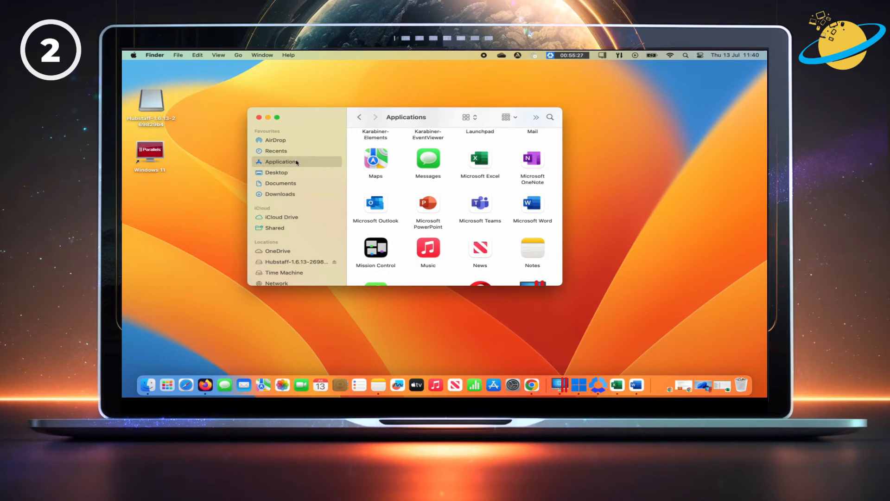
{"action": "mouse_move", "coordinate": [482, 203]}
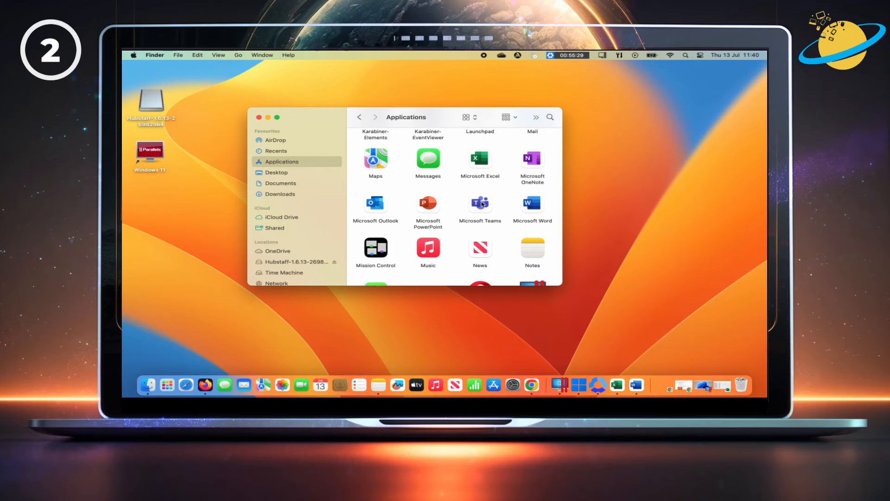
{"action": "right_click", "coordinate": [480, 205]}
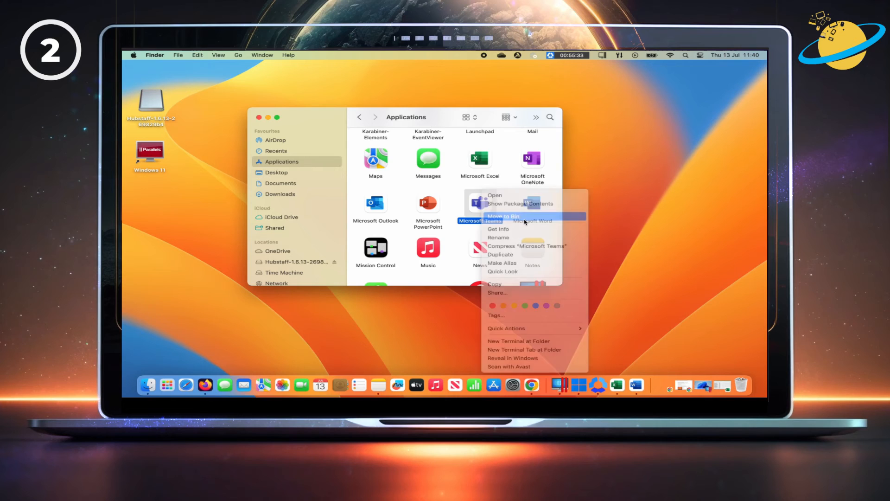
{"action": "left_click", "coordinate": [503, 216]}
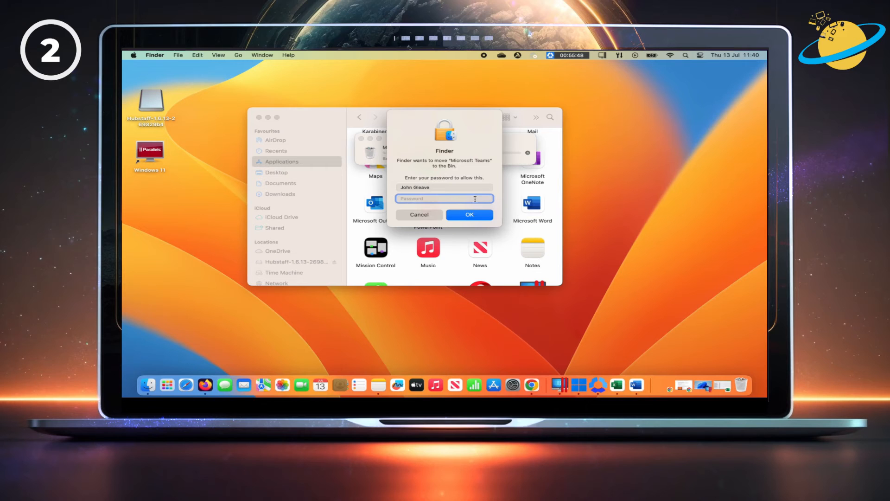
{"action": "type", "text": "••••"}
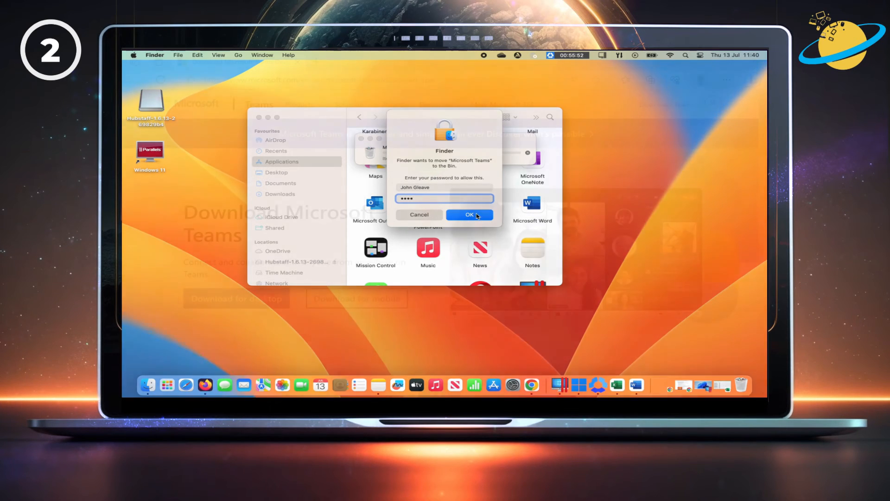
{"action": "left_click", "coordinate": [469, 215]}
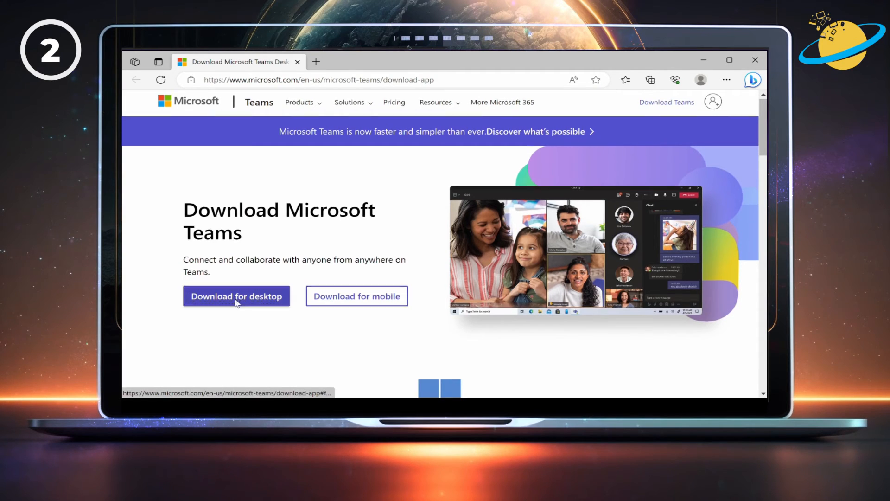
- Download the Teams for work or school desktop installer, TeamsSetup_c_w_.exe
{"action": "left_click", "coordinate": [236, 295]}
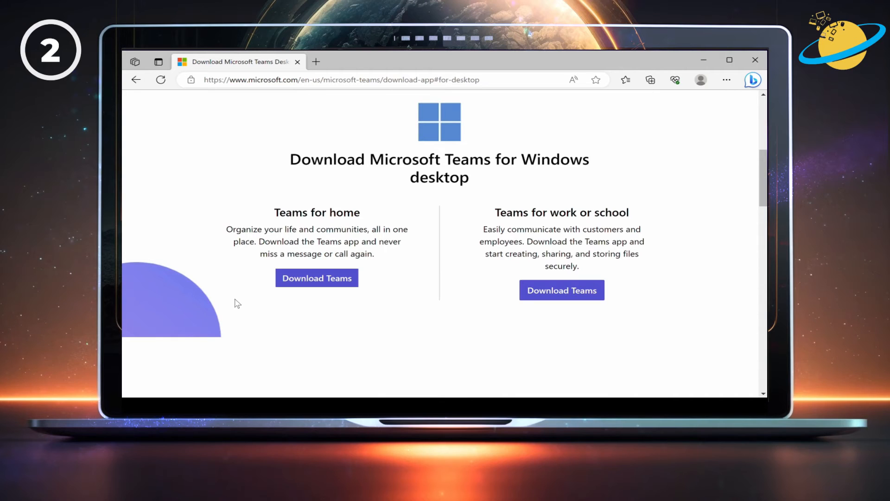
{"action": "mouse_move", "coordinate": [419, 298]}
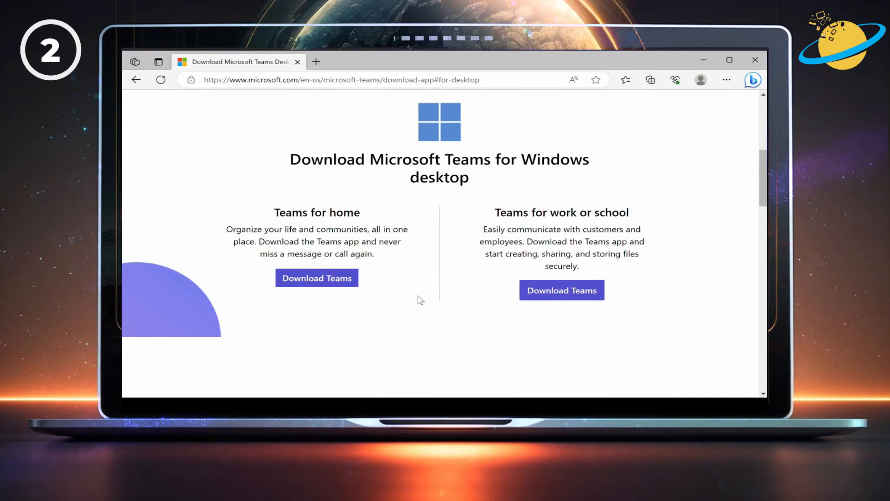
{"action": "mouse_move", "coordinate": [559, 293]}
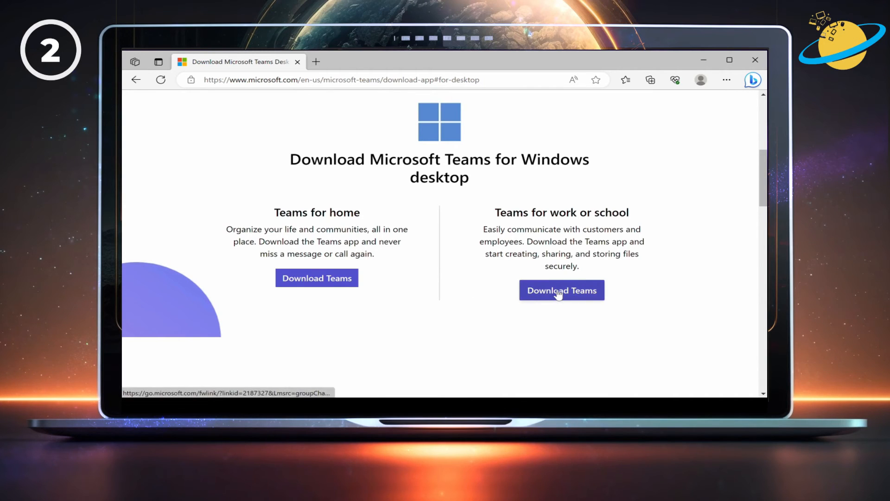
{"action": "left_click", "coordinate": [562, 291]}
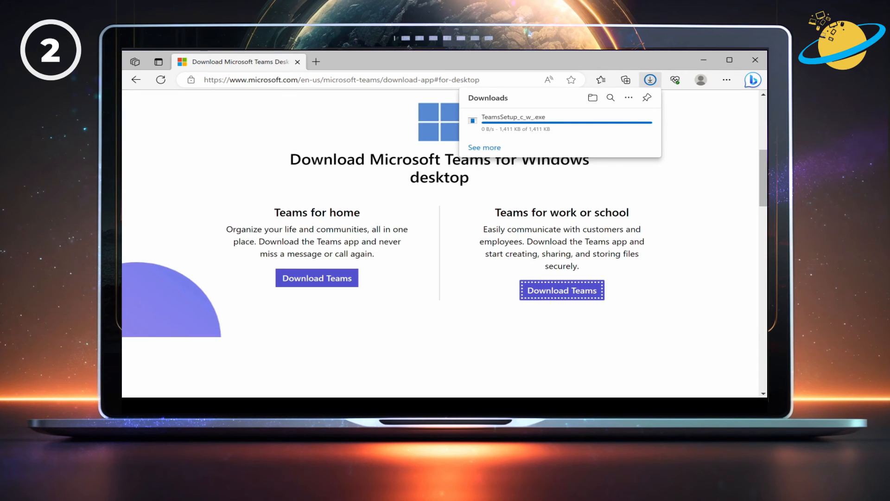
{"action": "mouse_move", "coordinate": [676, 241]}
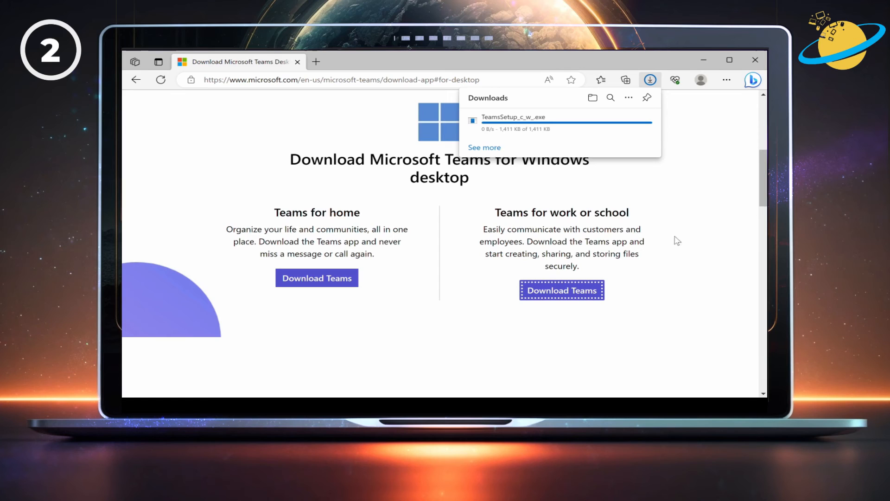
{"action": "mouse_move", "coordinate": [506, 131]}
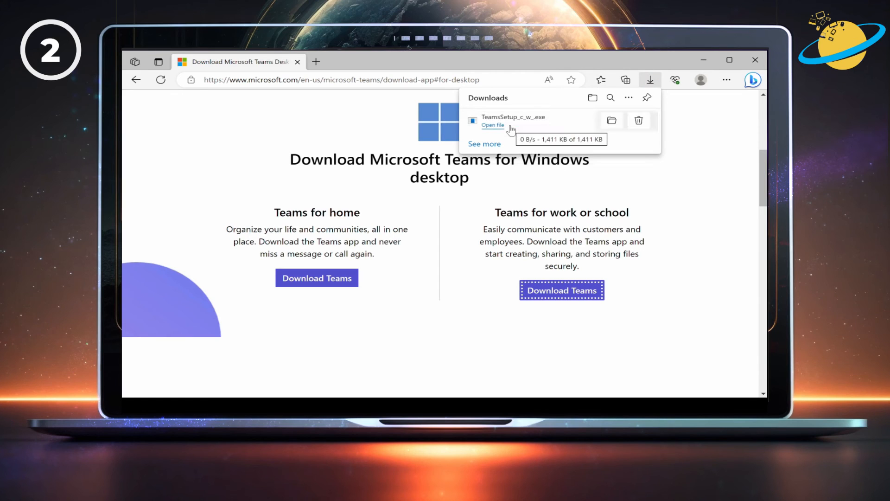
{"action": "mouse_move", "coordinate": [522, 129]}
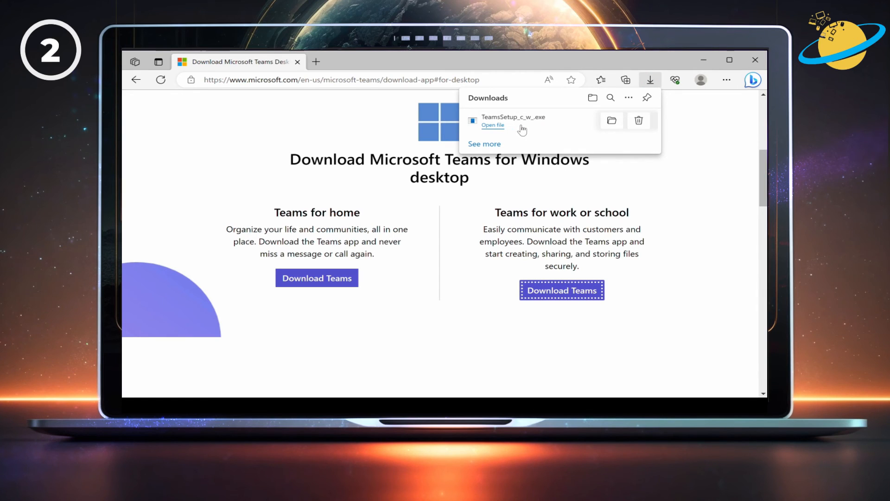
{"action": "mouse_move", "coordinate": [494, 127]}
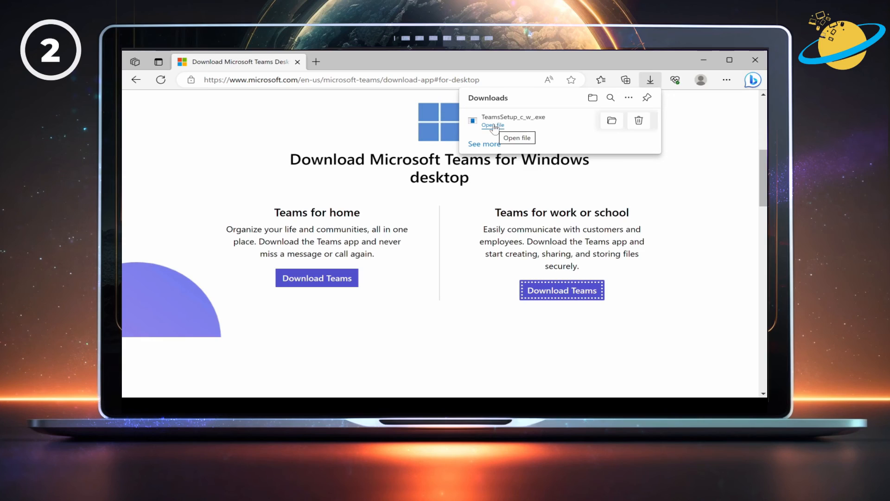